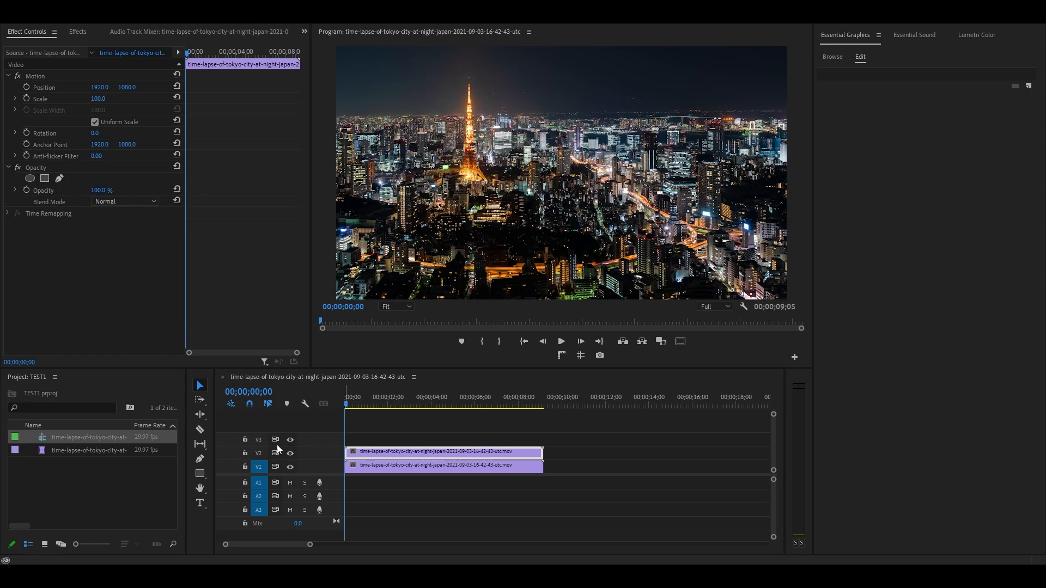
# Draw a grey rectangle in the lower right of the frame with the Rectangle tool.
pyautogui.click(200, 474)
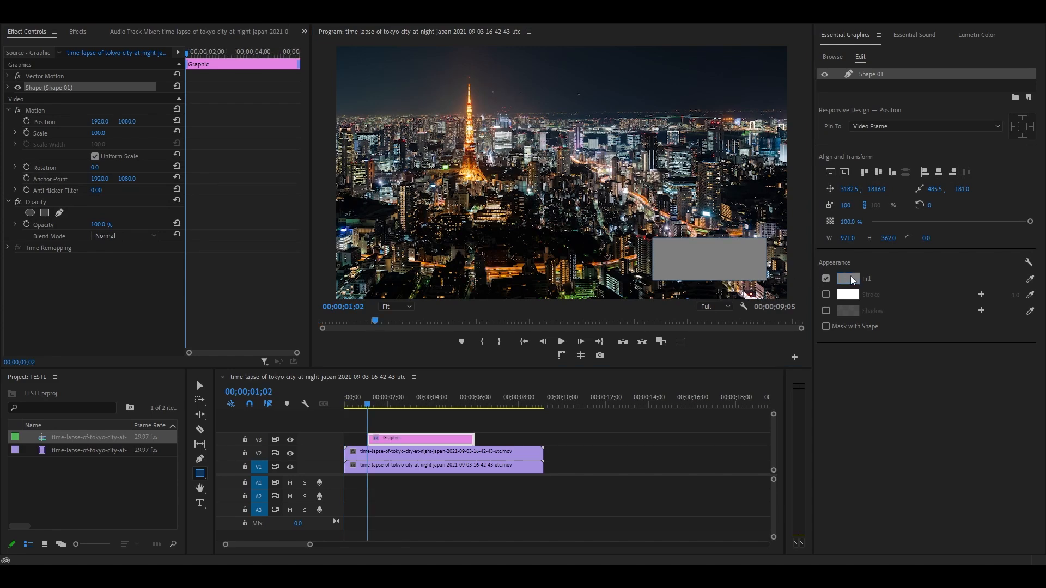
# Give the rectangle a white FFFFFF fill with rounded corners.
pyautogui.click(848, 278)
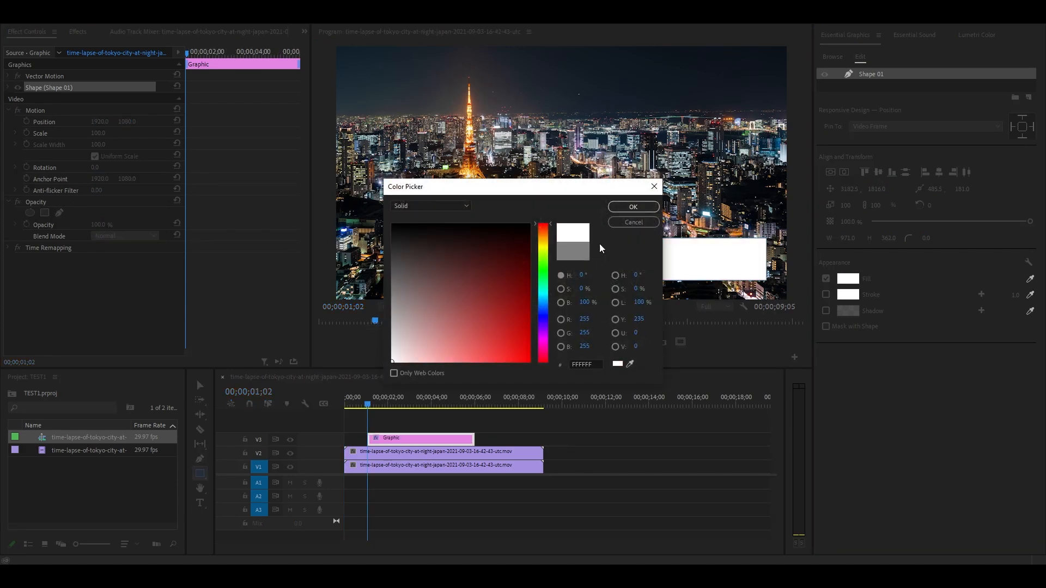
pyautogui.click(632, 207)
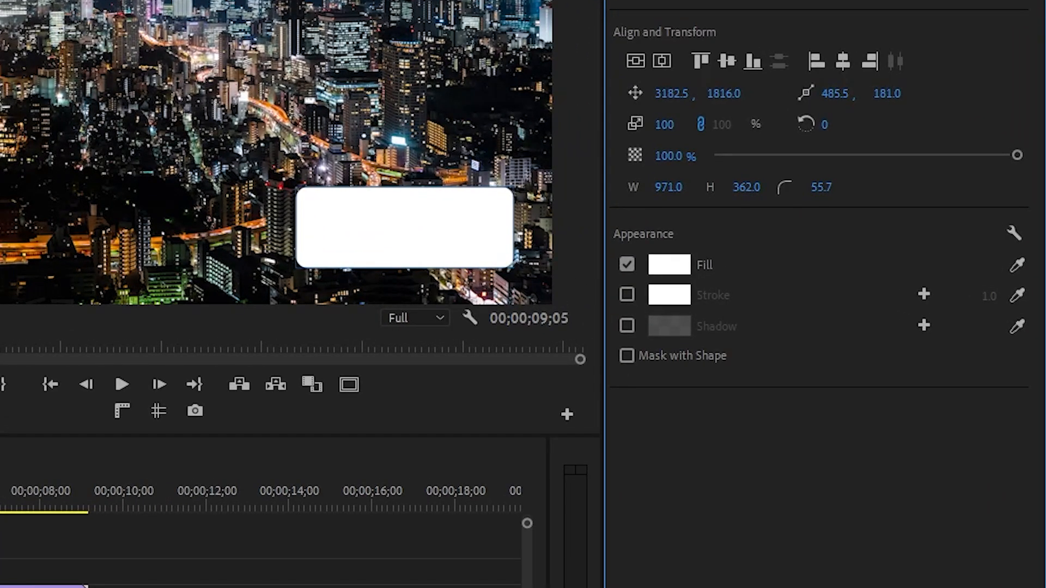
pyautogui.moveTo(826, 185)
pyautogui.write('TRAC')
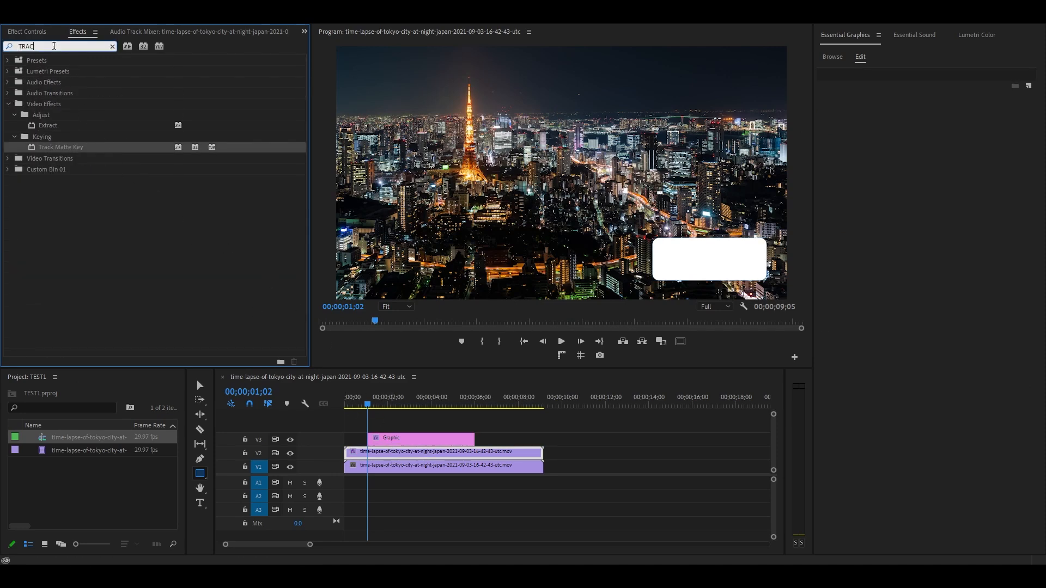
# Apply Track Matte Key and Gaussian Blur to the upper timelapse clip.
pyautogui.write('GAU')
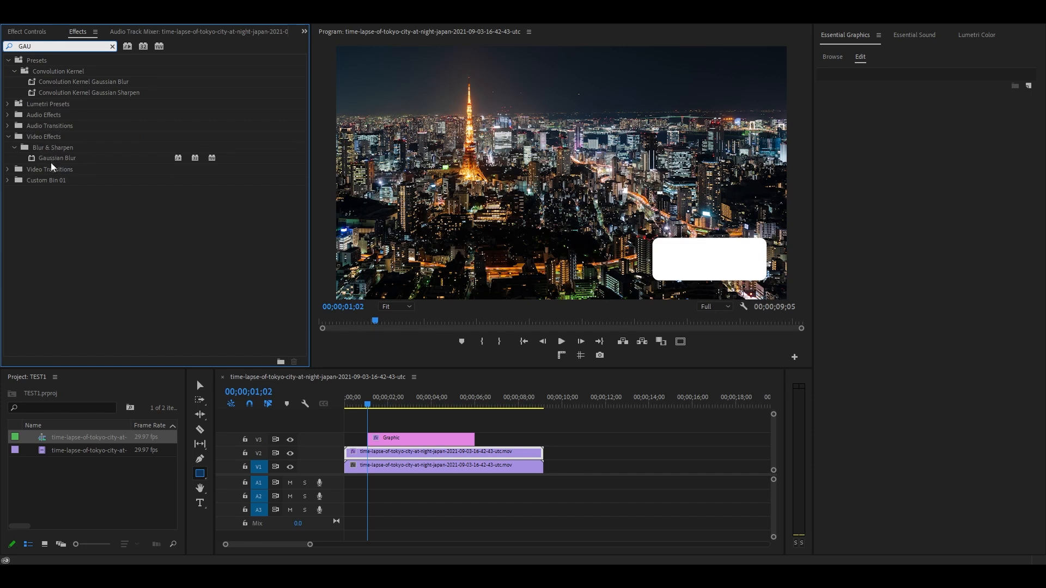
pyautogui.click(57, 156)
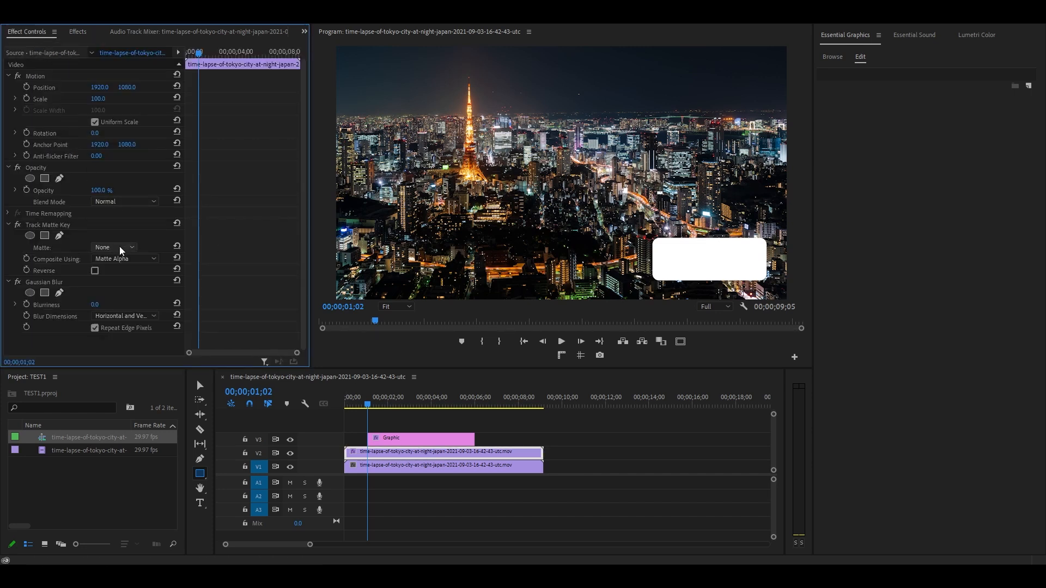
# Matte the blurred clip with Video 3 in Matte Luma mode and set Blurriness to 100.
pyautogui.click(125, 260)
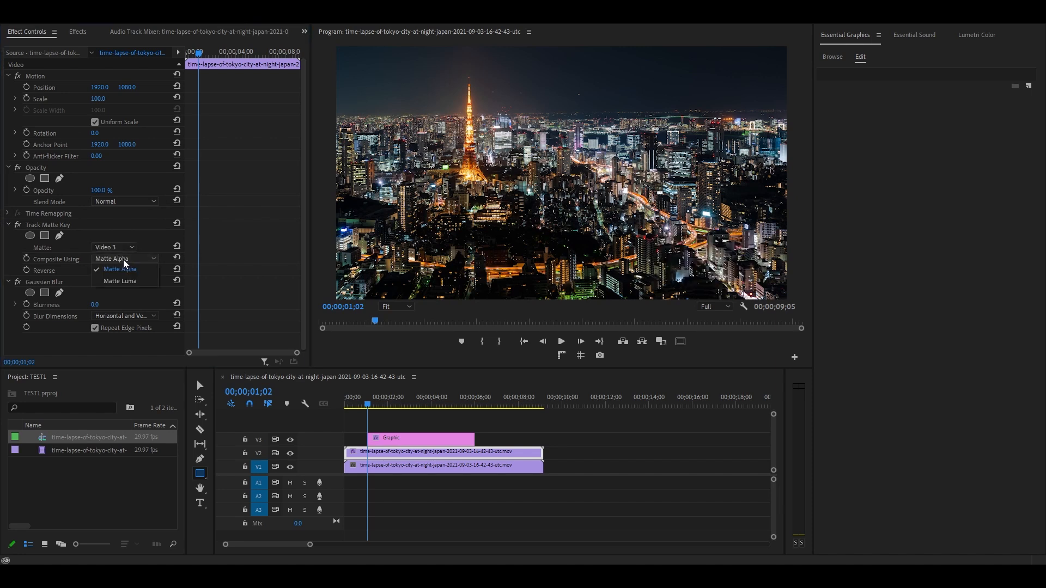
pyautogui.click(120, 282)
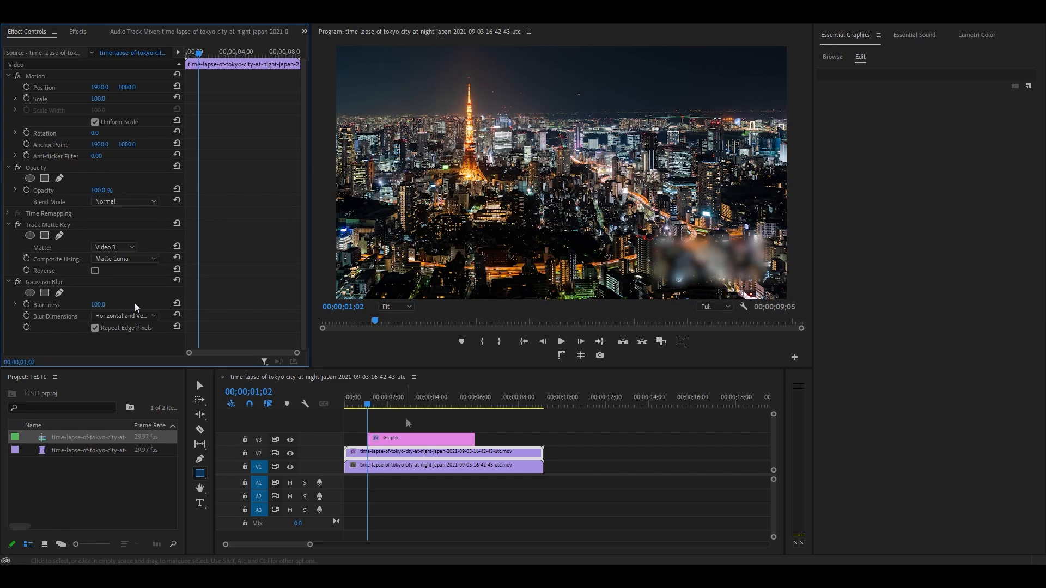
pyautogui.click(420, 438)
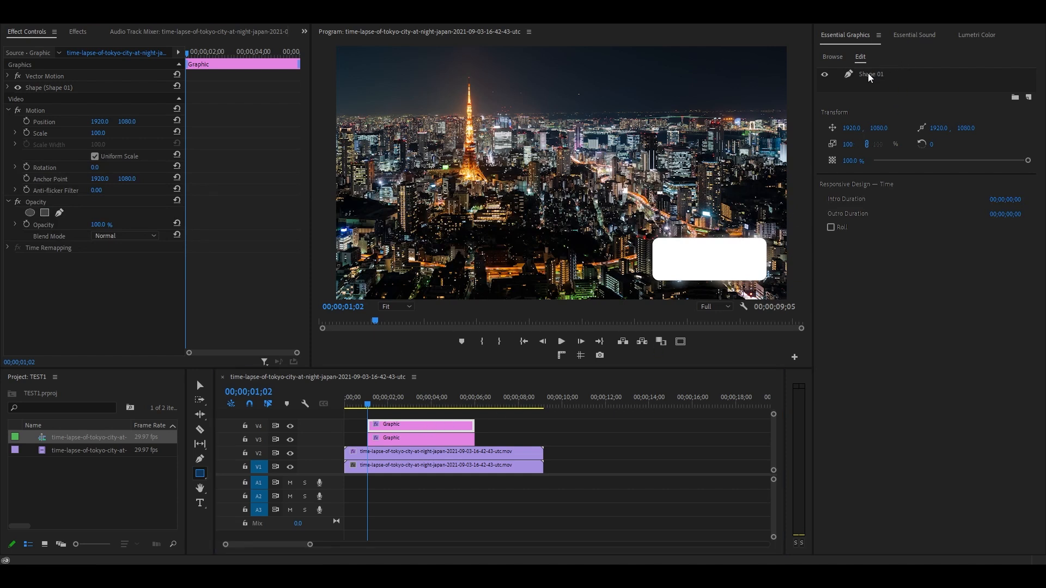
# Turn off Fill and enable Stroke on the copied rectangle's Shape 01 on Video 4.
pyautogui.click(869, 74)
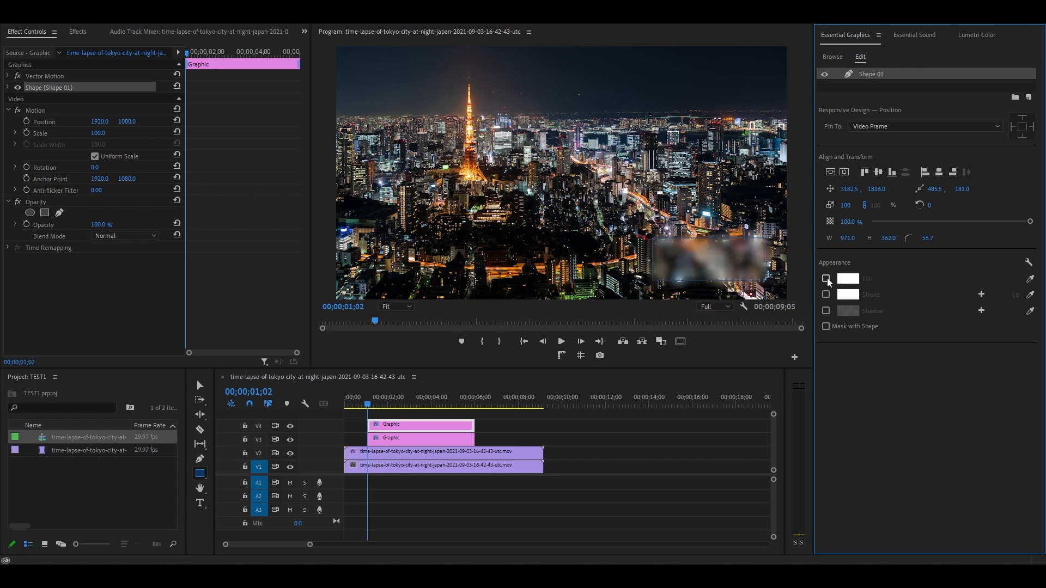
pyautogui.click(826, 295)
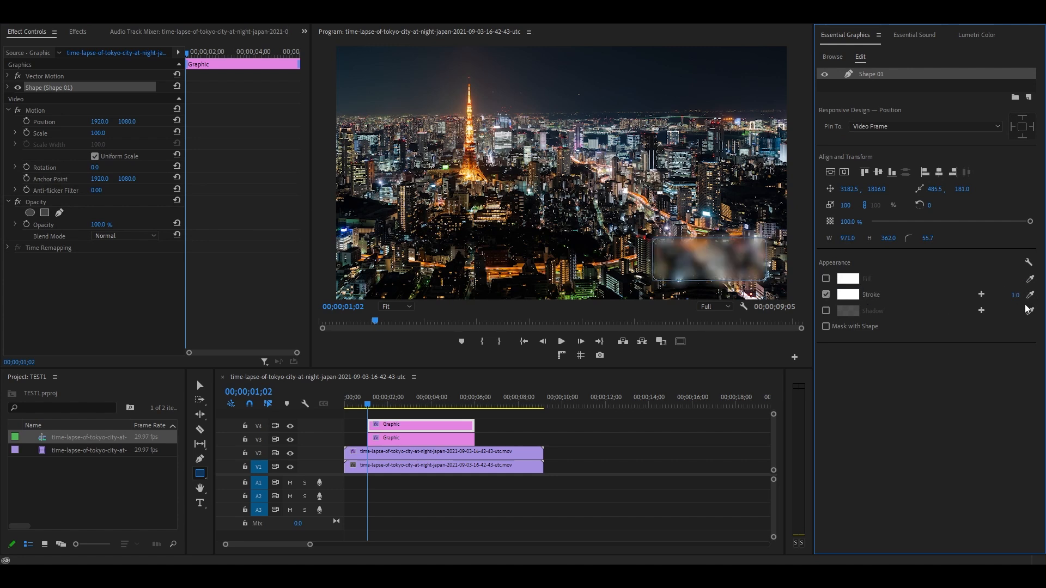
pyautogui.click(199, 503)
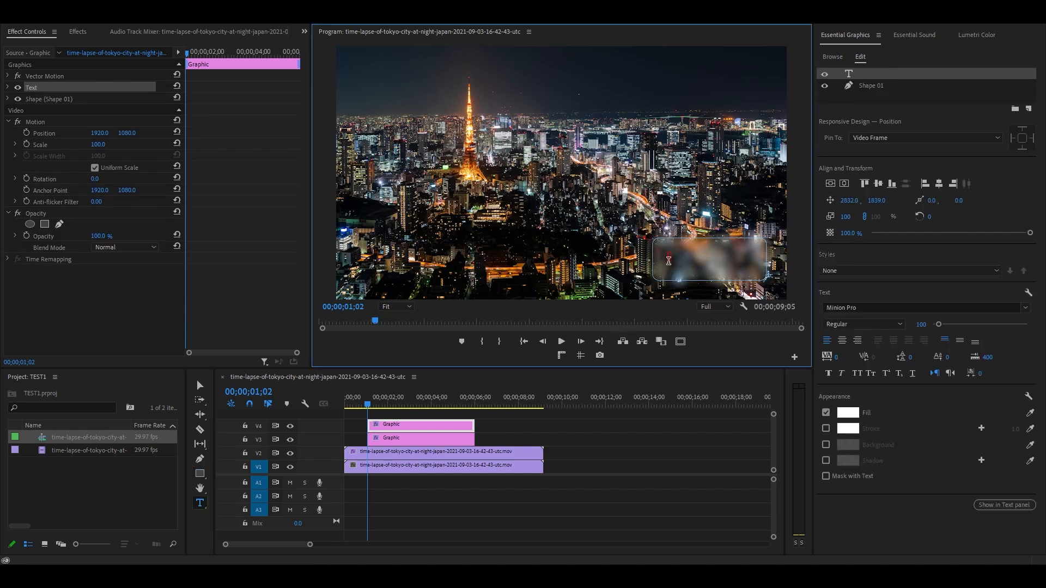
# Add bold white TOKYO text centred on the frosted rectangle.
pyautogui.write('TOKY')
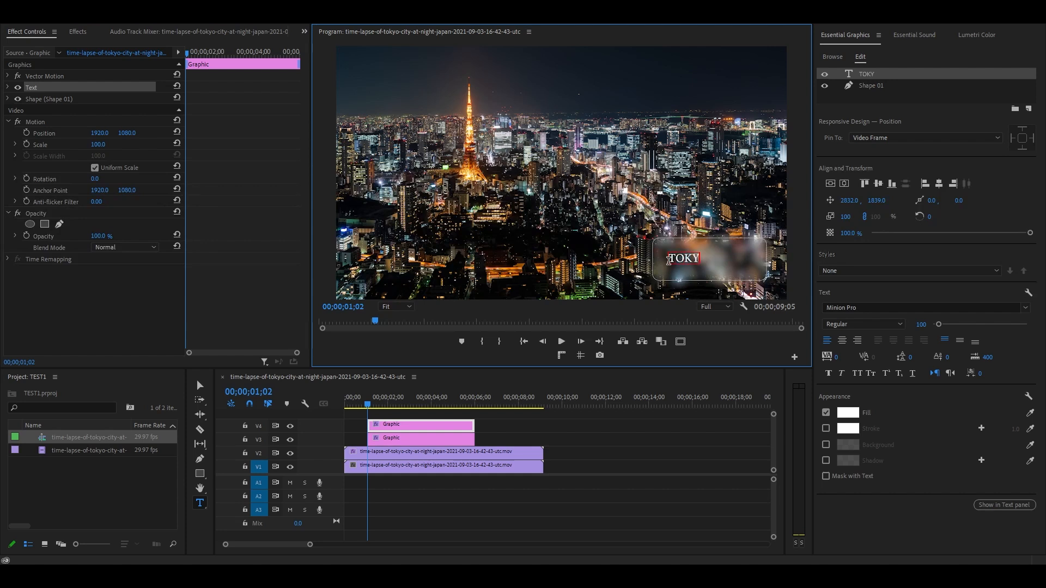
pyautogui.write('O')
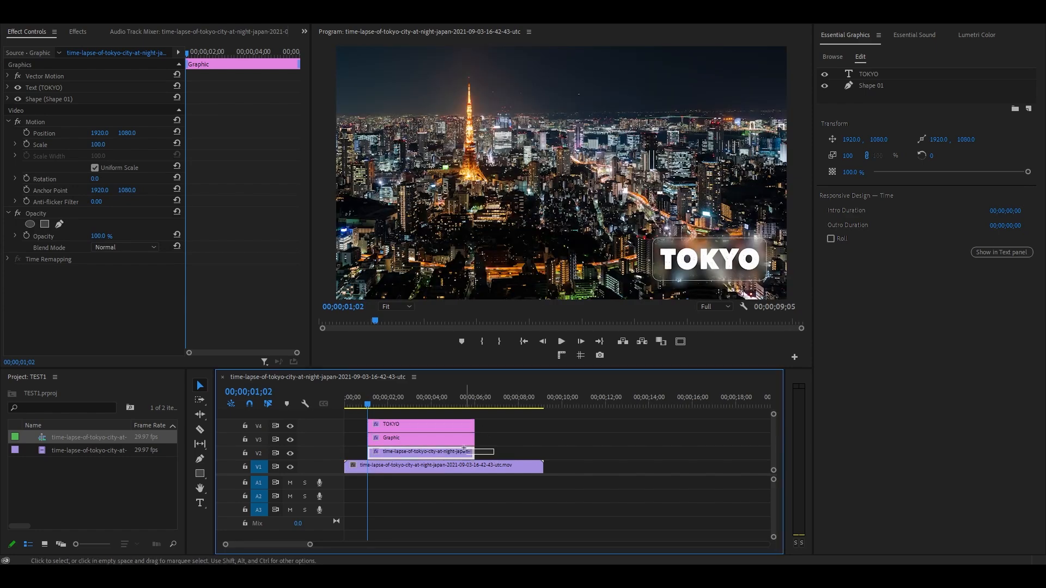
# Nest the blurred clip and both graphics into Nested Sequence 01.
pyautogui.rightClick(427, 451)
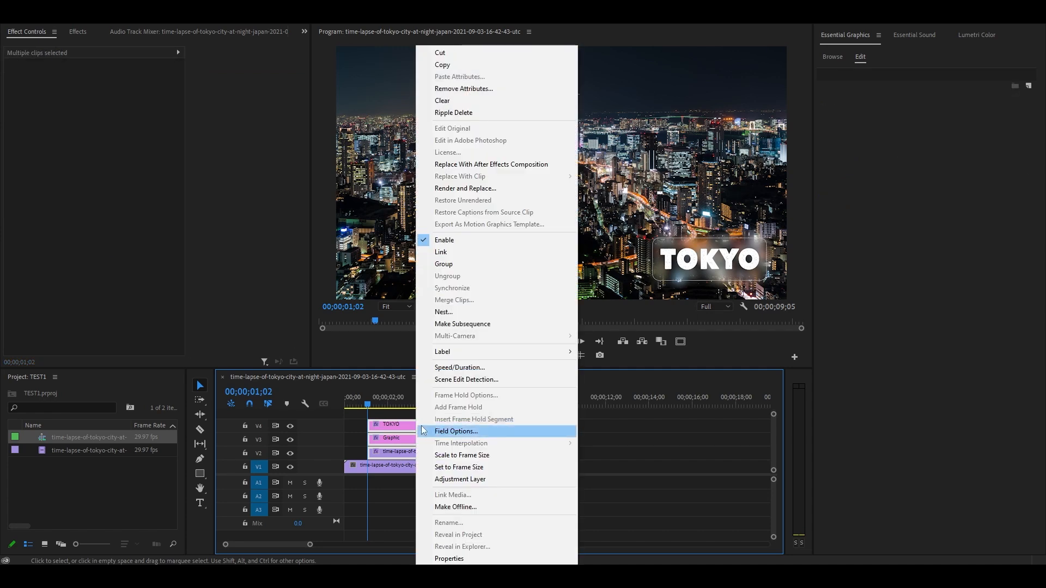
pyautogui.click(443, 312)
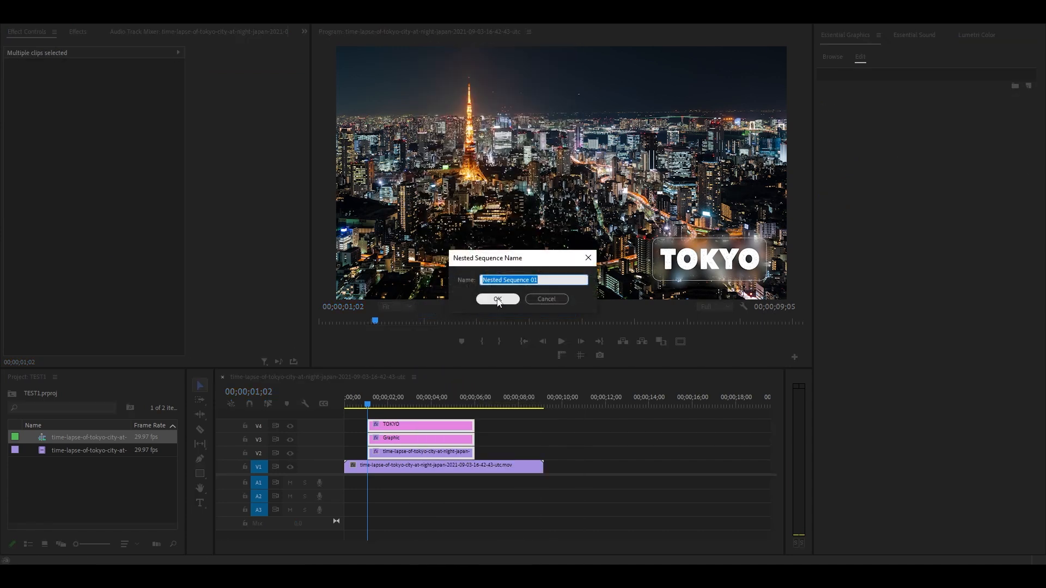
pyautogui.click(497, 299)
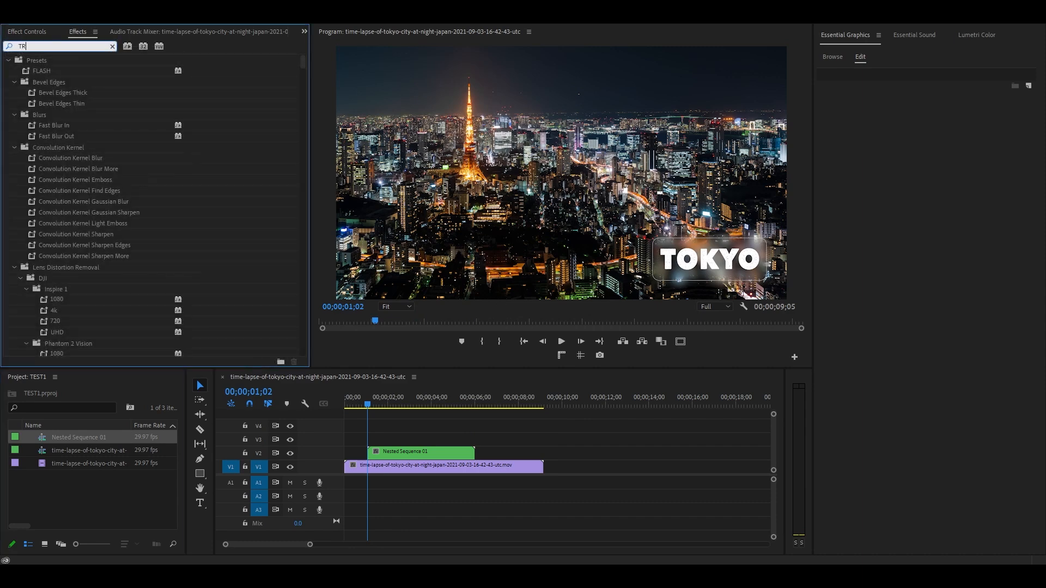
# Apply the Transform effect to the nested sequence.
pyautogui.write('TRANSFORM')
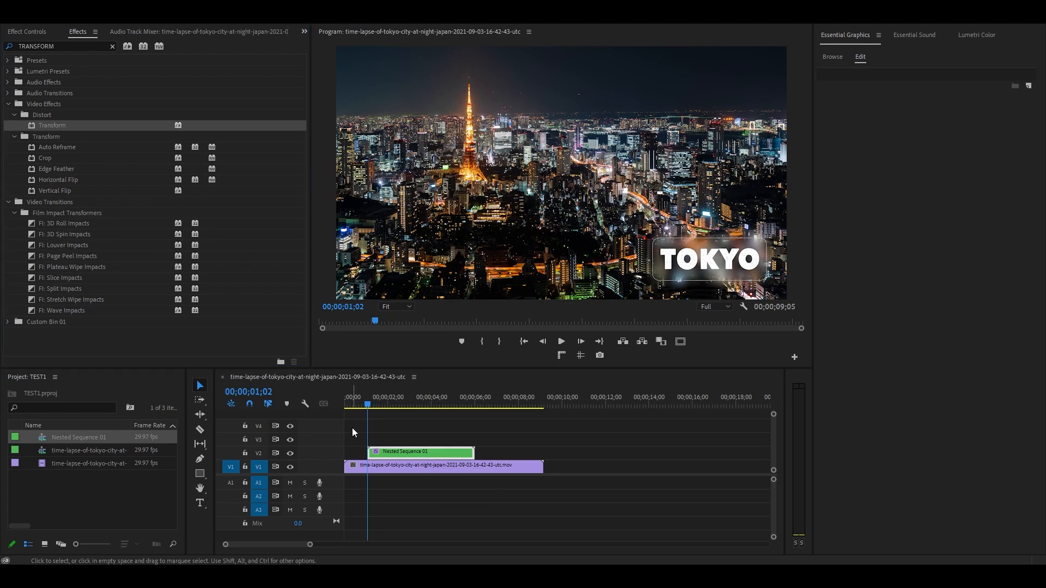
pyautogui.click(27, 31)
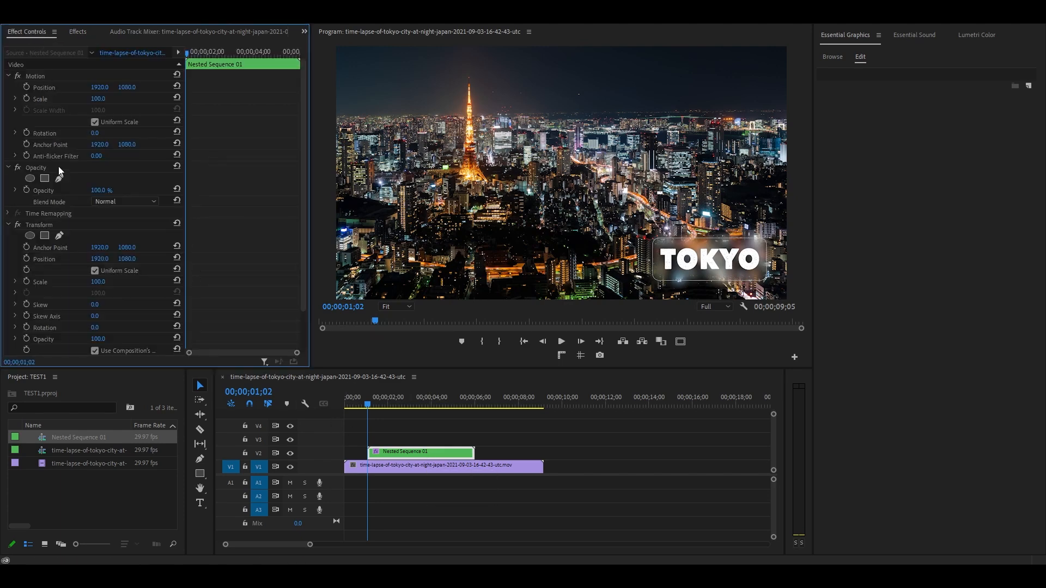
# Keyframe Transform Position start and end values and adjust the keyframes' Temporal Interpolation.
pyautogui.scroll(-3)
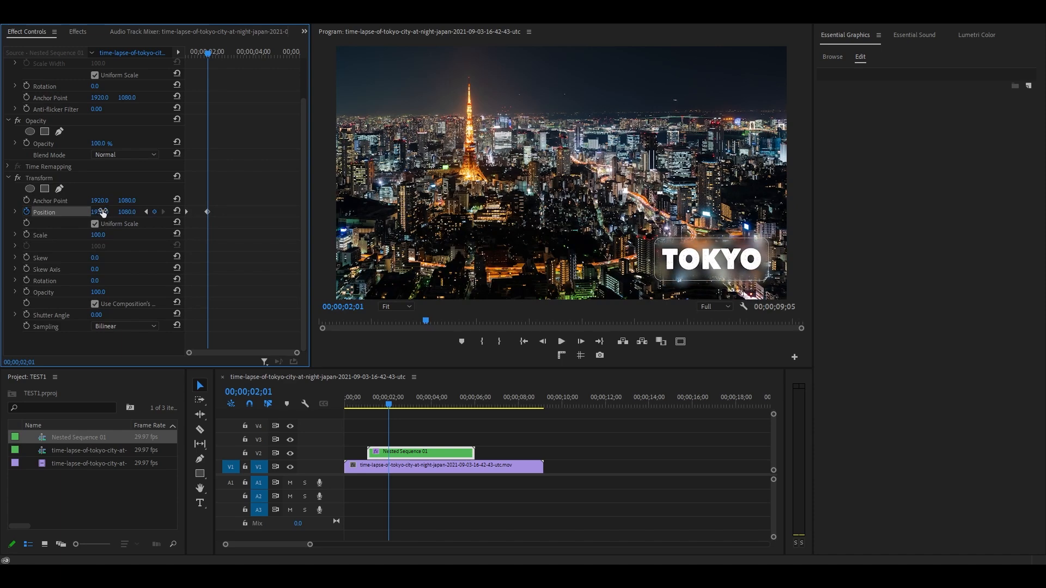
pyautogui.moveTo(101, 212); pyautogui.dragTo(114, 212)
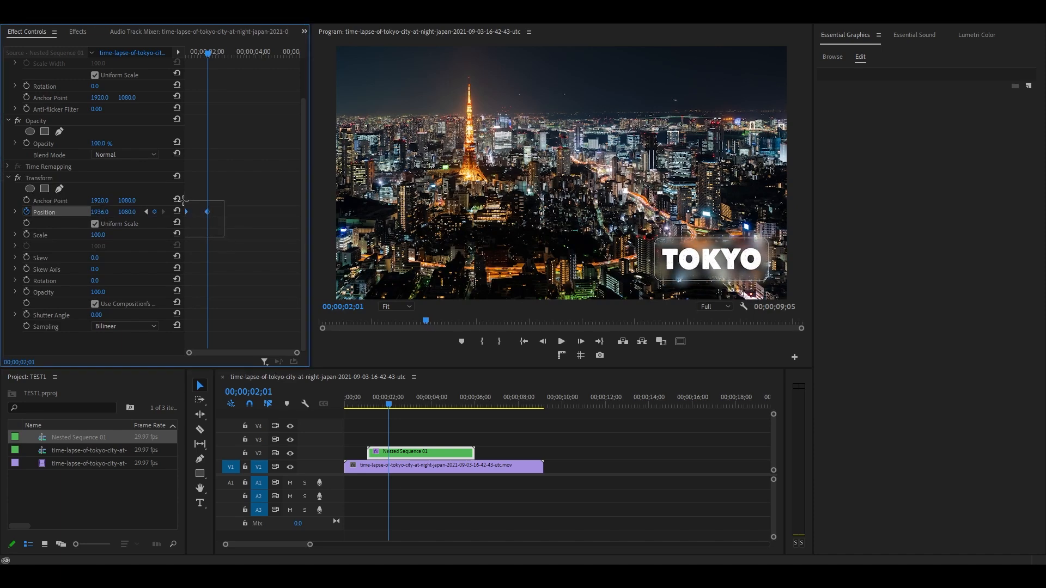
pyautogui.rightClick(186, 212)
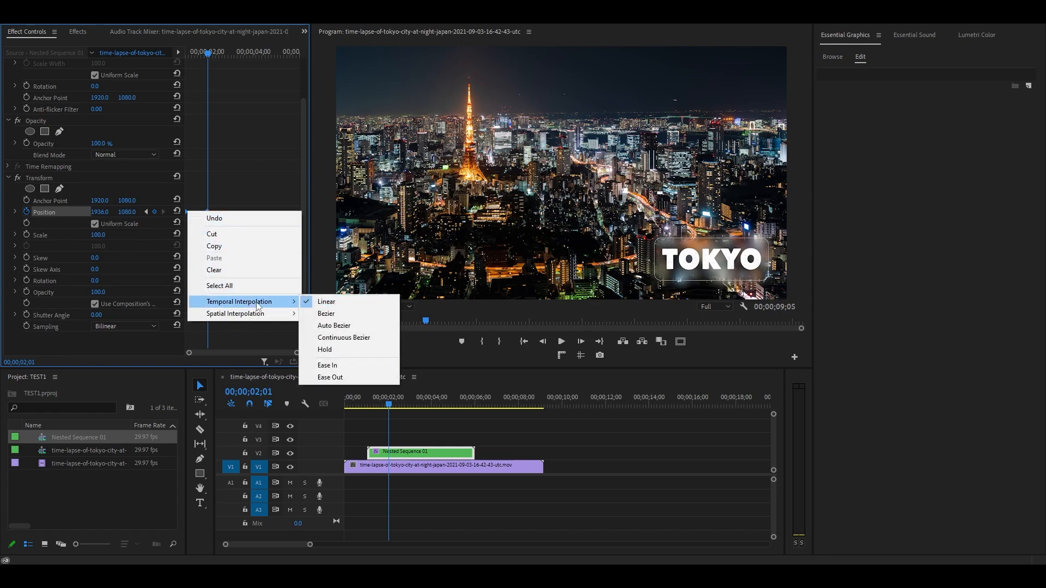